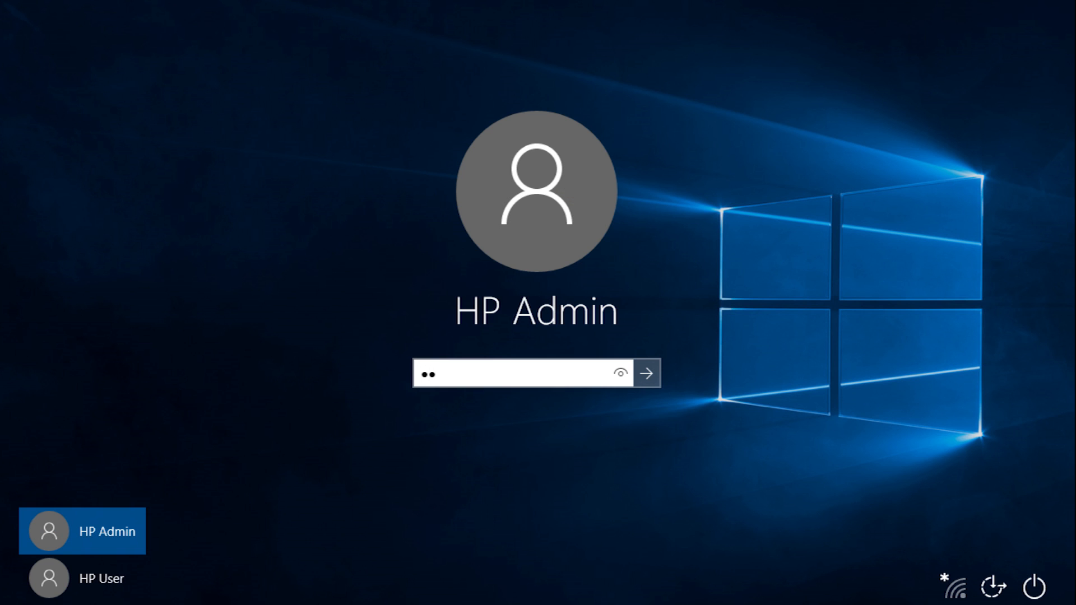
- Submit the entered password for HP Admin, which is rejected as incorrect
{"action": "left_click", "coordinate": [646, 373]}
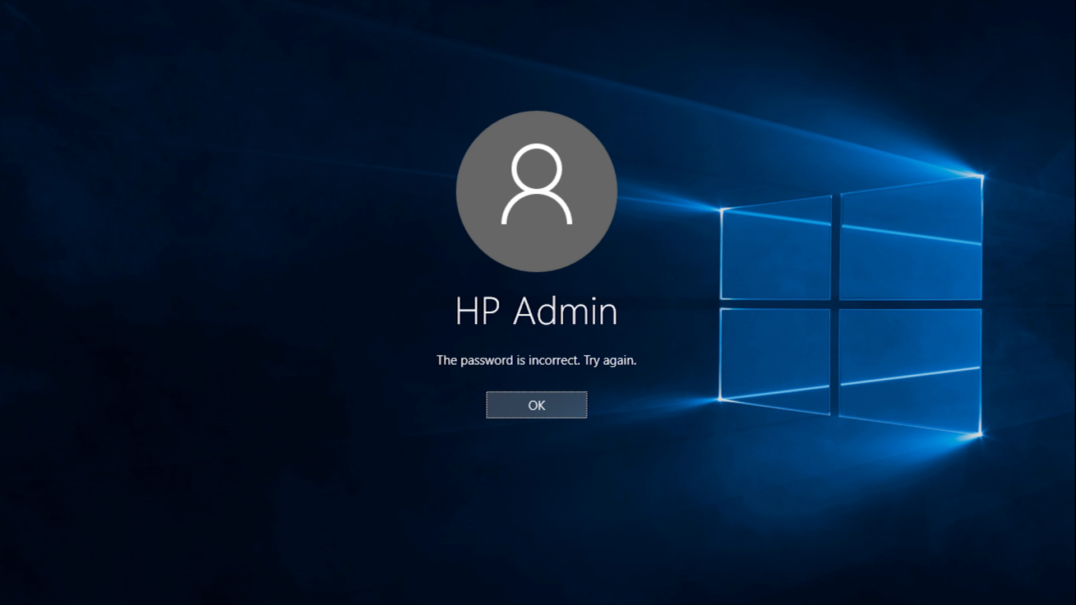
{"action": "mouse_move", "coordinate": [610, 568]}
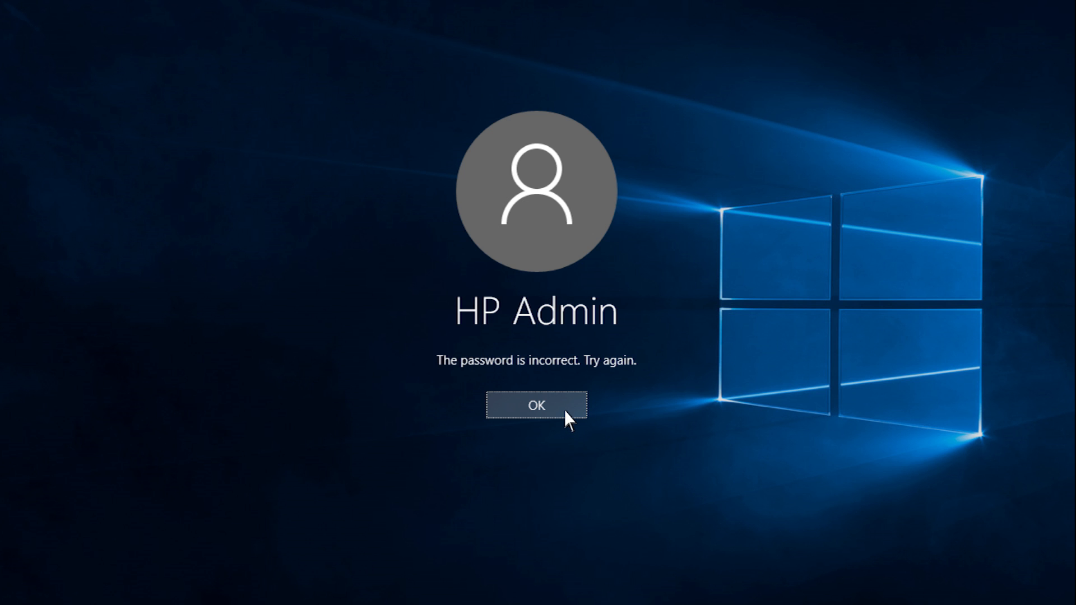
- Dismiss the incorrect-password notice to return to the HP Admin sign-in prompt
{"action": "left_click", "coordinate": [537, 405]}
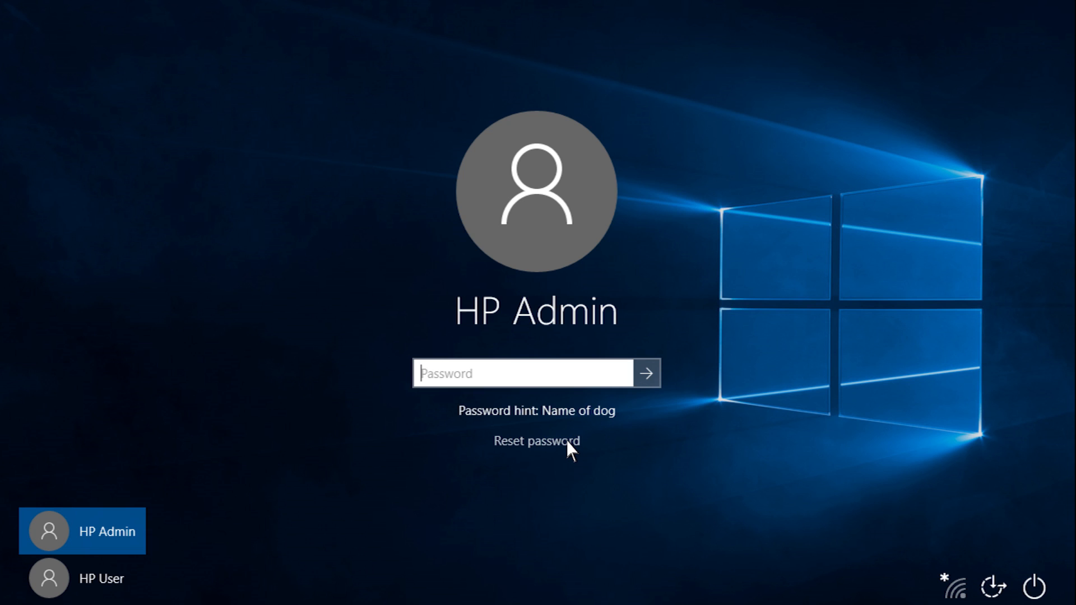
- Start the Password Reset Wizard and choose FLASH DRIVE (E:) as the reset disk
{"action": "left_click", "coordinate": [536, 440]}
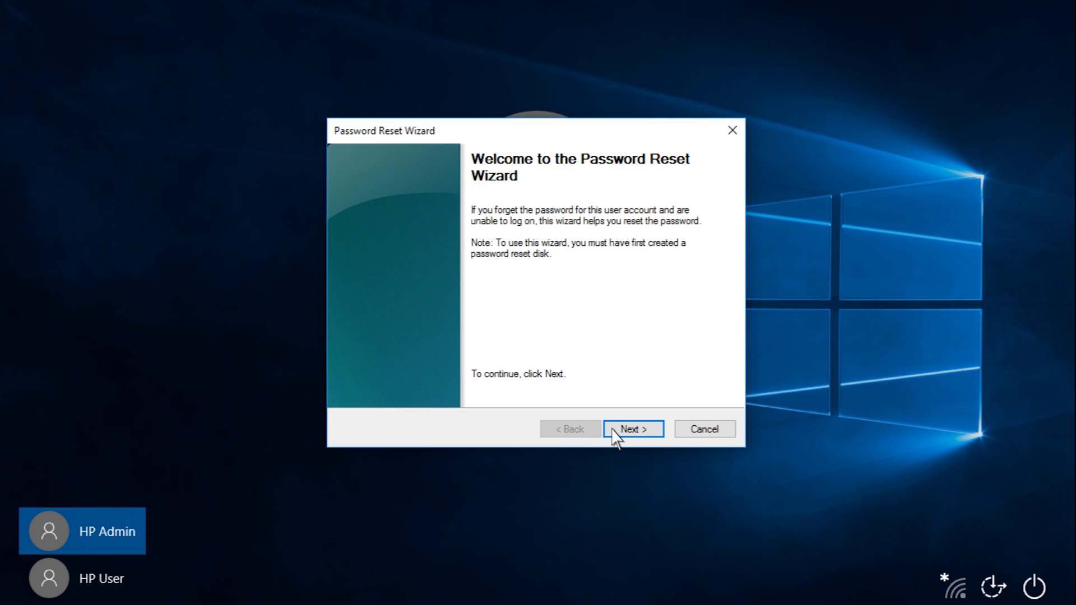
{"action": "left_click", "coordinate": [632, 429]}
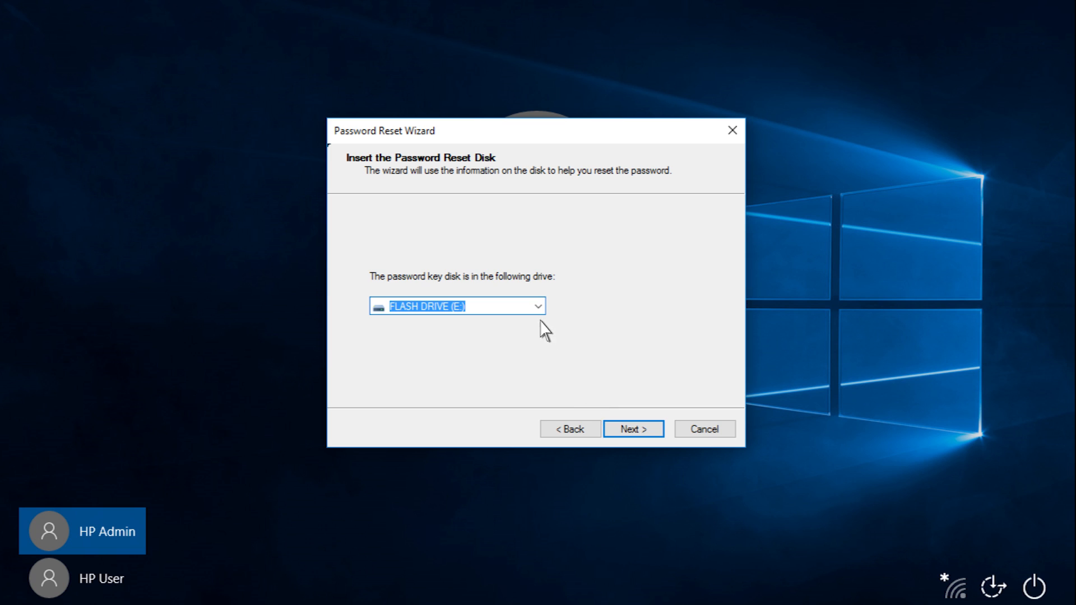
{"action": "mouse_move", "coordinate": [539, 317]}
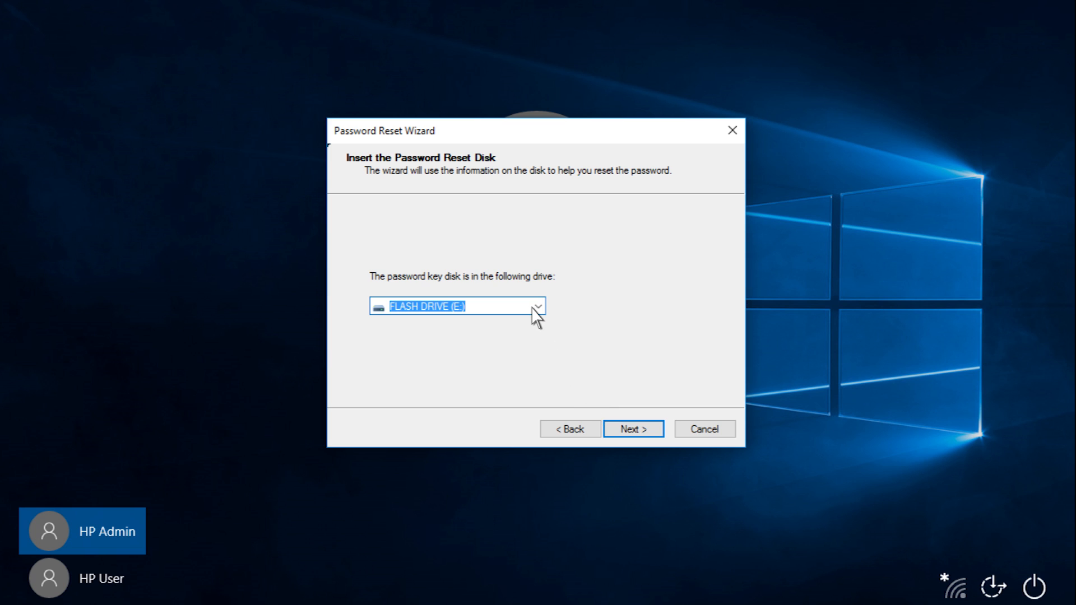
{"action": "left_click", "coordinate": [537, 306]}
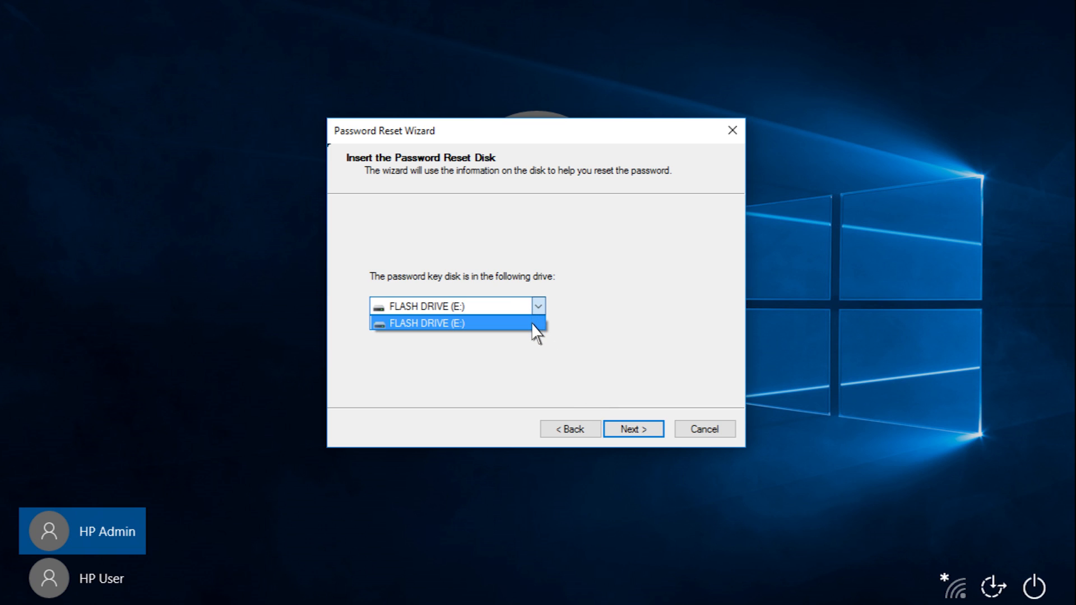
{"action": "left_click", "coordinate": [425, 322]}
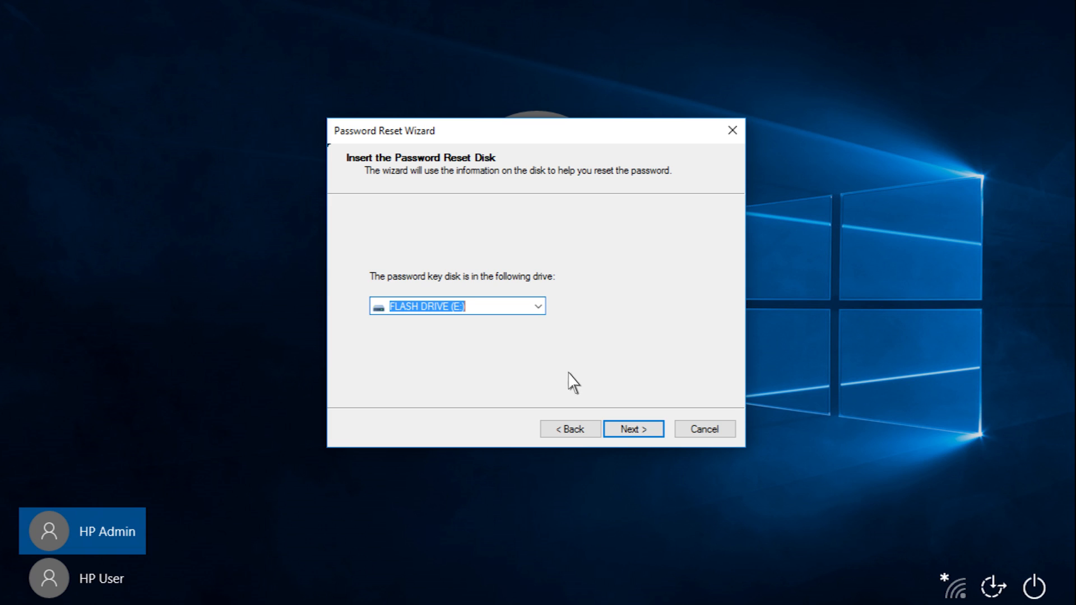
{"action": "left_click", "coordinate": [632, 428]}
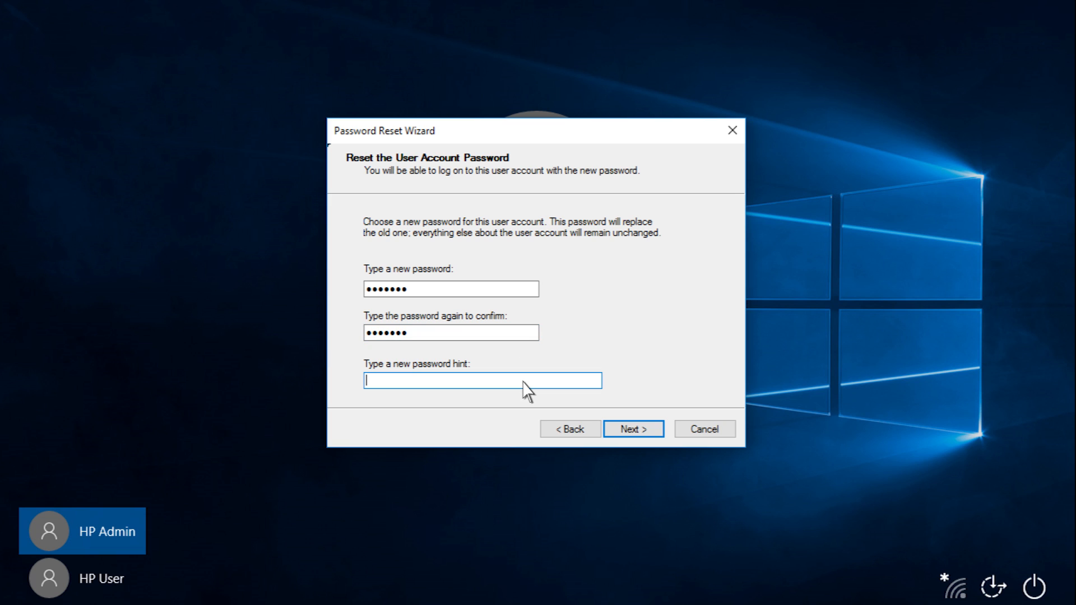
- Set the new password with hint 'Name of dog' and finish the reset wizard
{"action": "type", "text": "Name of"}
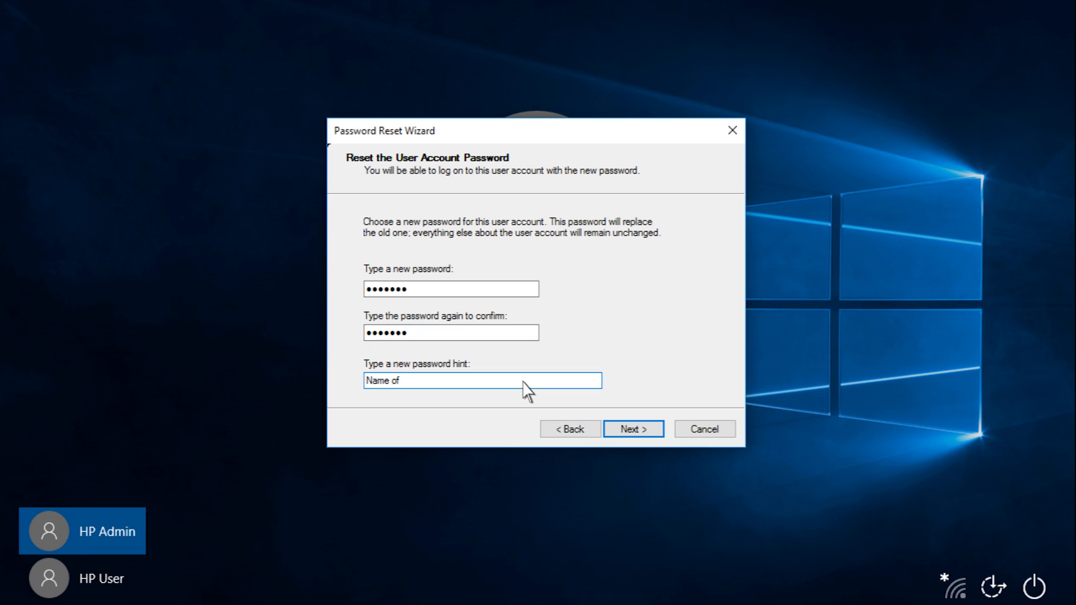
{"action": "type", "text": "dog"}
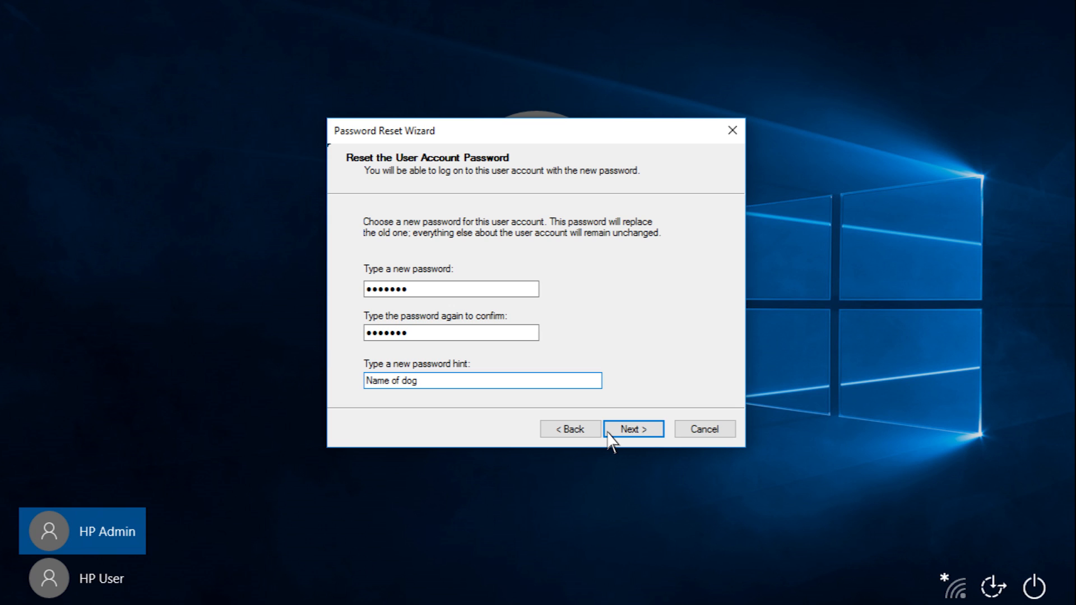
{"action": "left_click", "coordinate": [632, 430]}
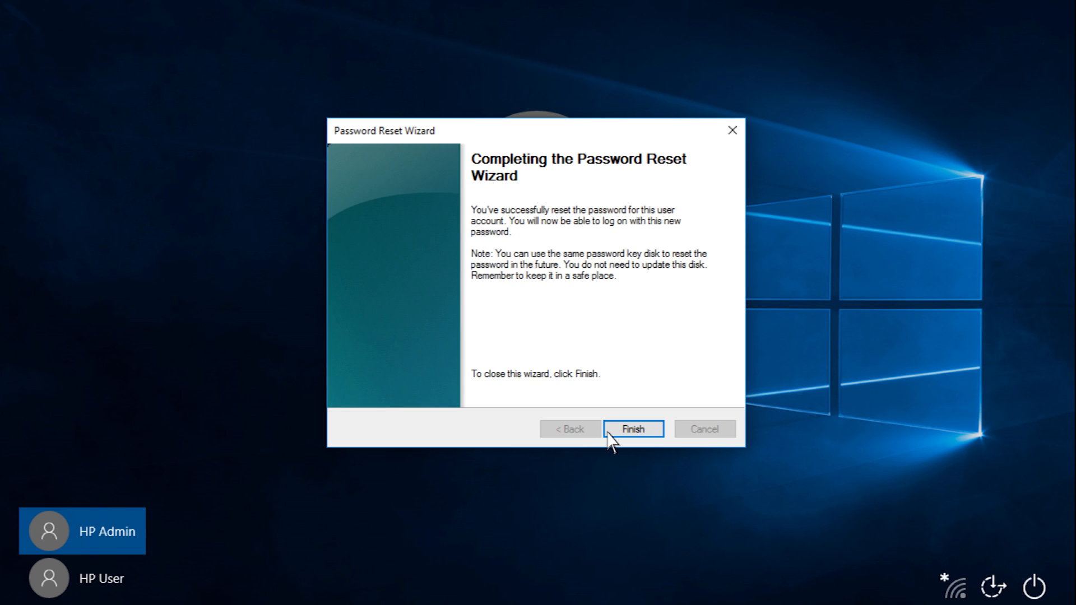
{"action": "left_click", "coordinate": [632, 430]}
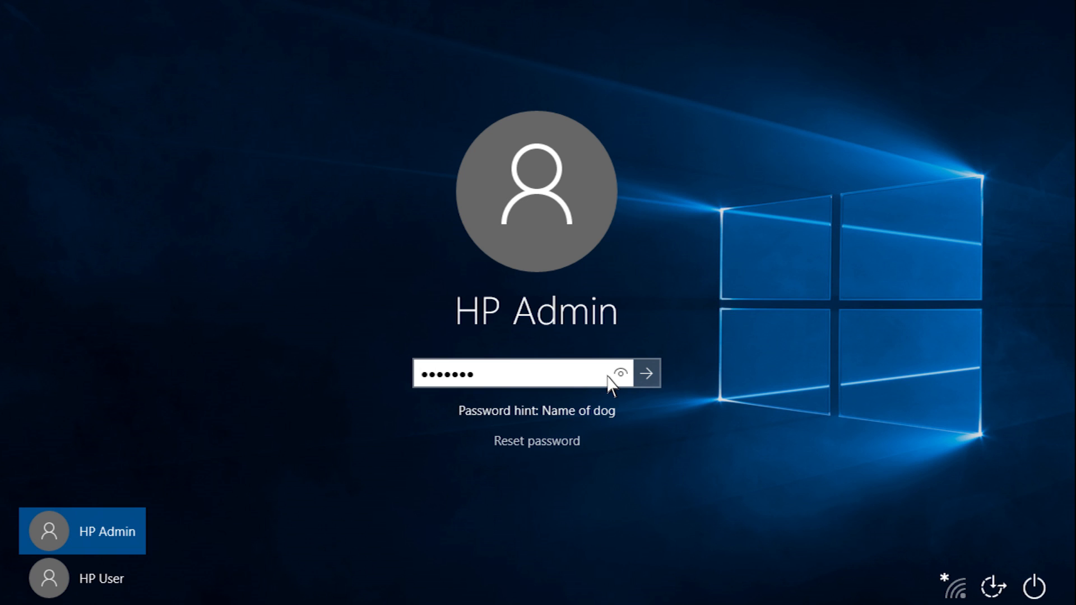
- Sign in to HP Admin with the new password and reach the desktop
{"action": "left_click", "coordinate": [644, 373]}
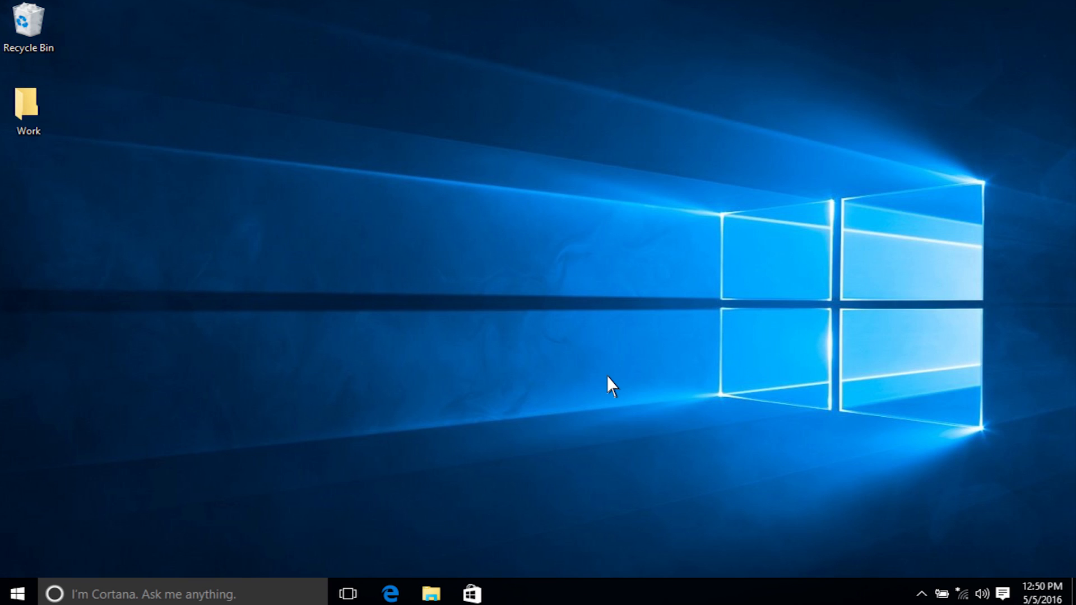